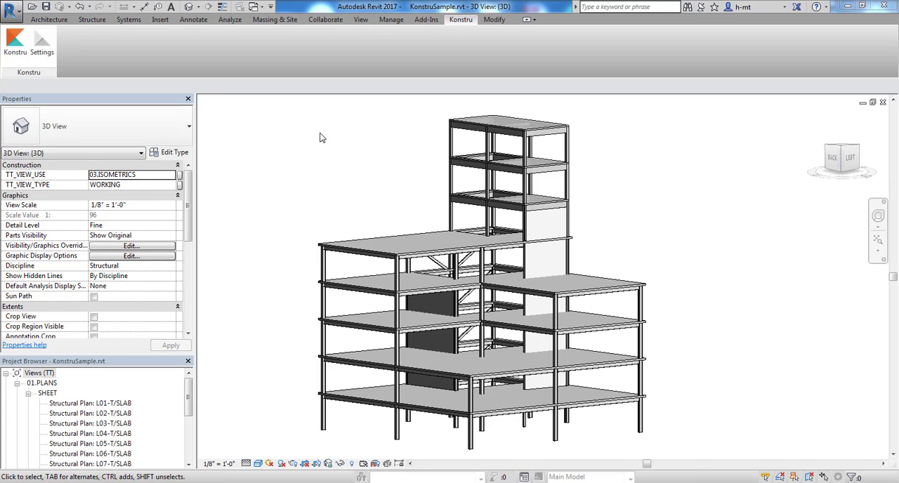
mouse_move(401, 126)
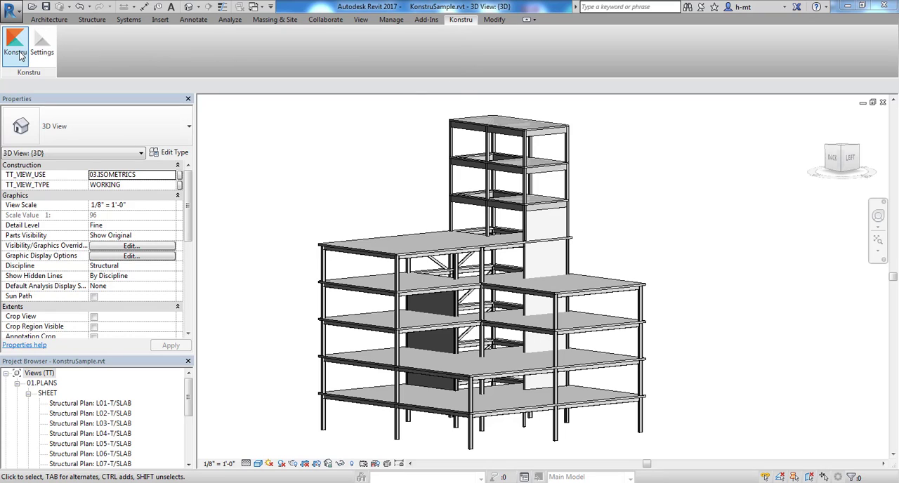
click(15, 45)
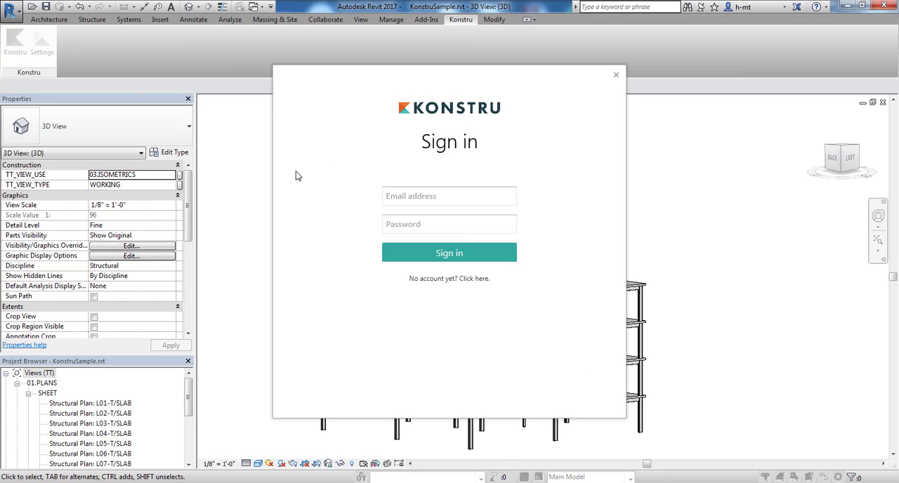
mouse_move(315, 194)
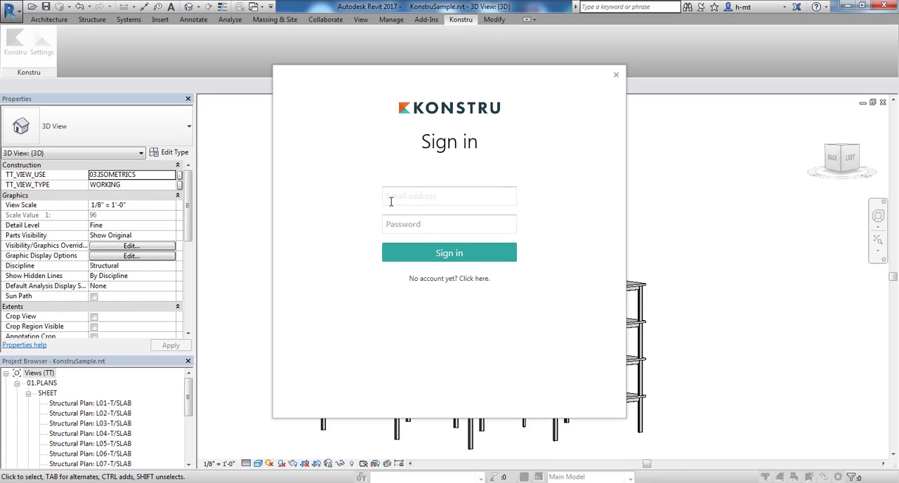
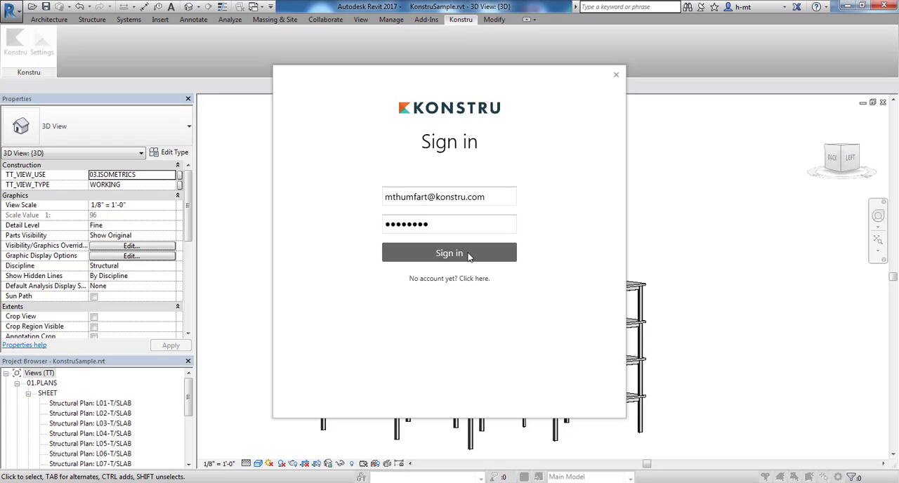
click(449, 253)
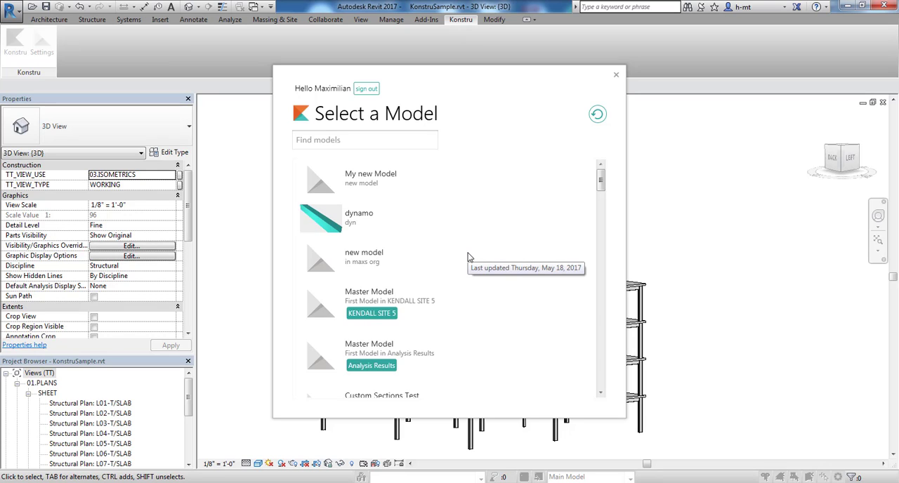
Select 'My new Model' from the Konstru list and open its page.
click(371, 180)
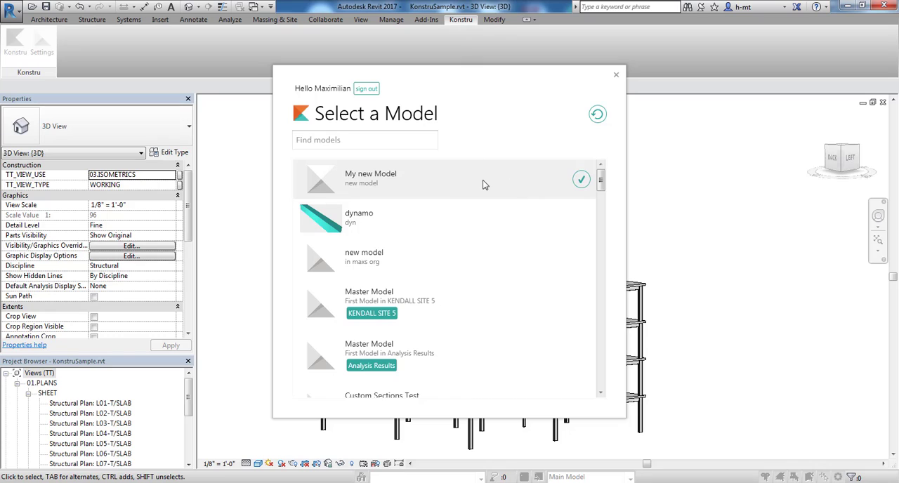
click(371, 177)
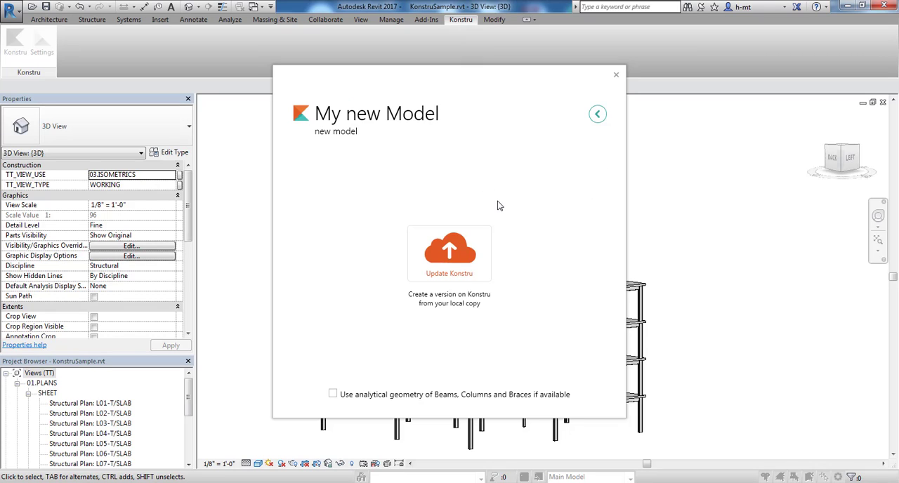
mouse_move(337, 301)
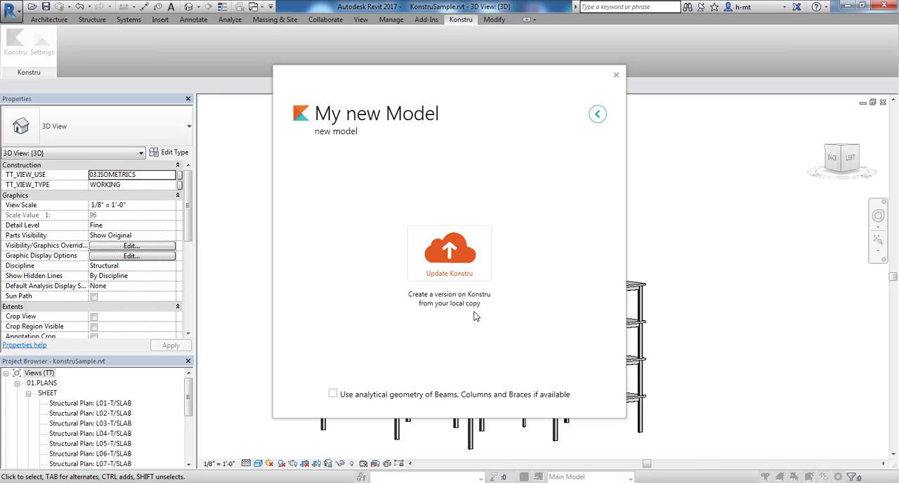
mouse_move(544, 228)
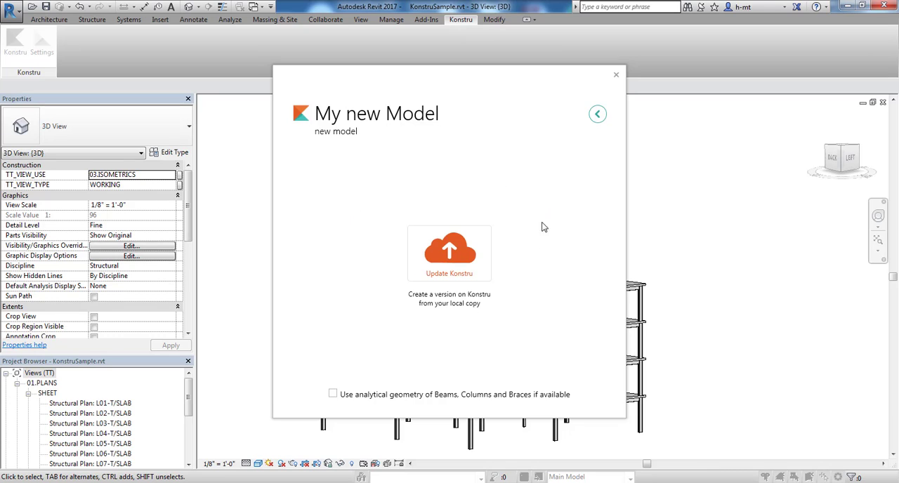
Create a version named 'First Upload' from the local copy and upload it.
click(449, 253)
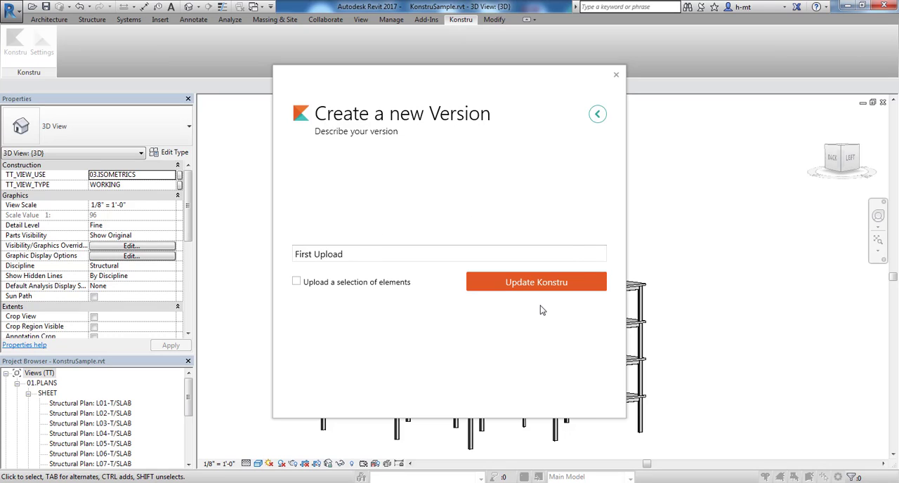
click(537, 281)
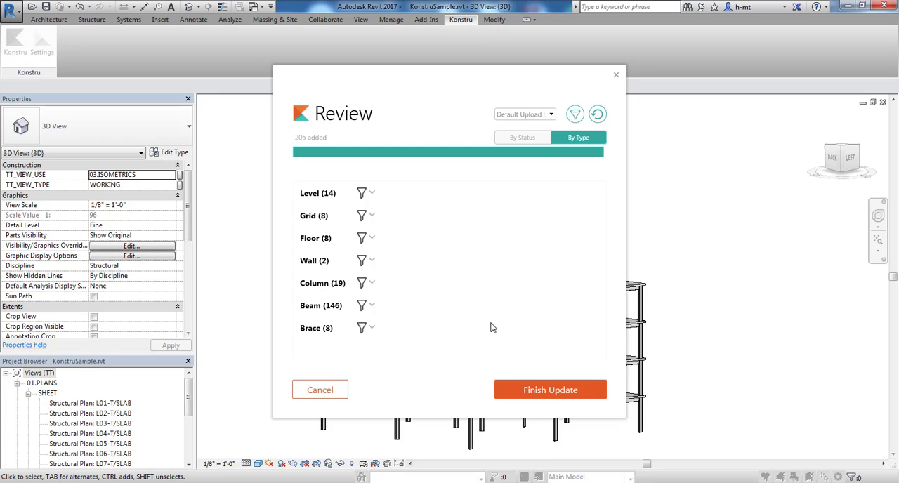
mouse_move(433, 222)
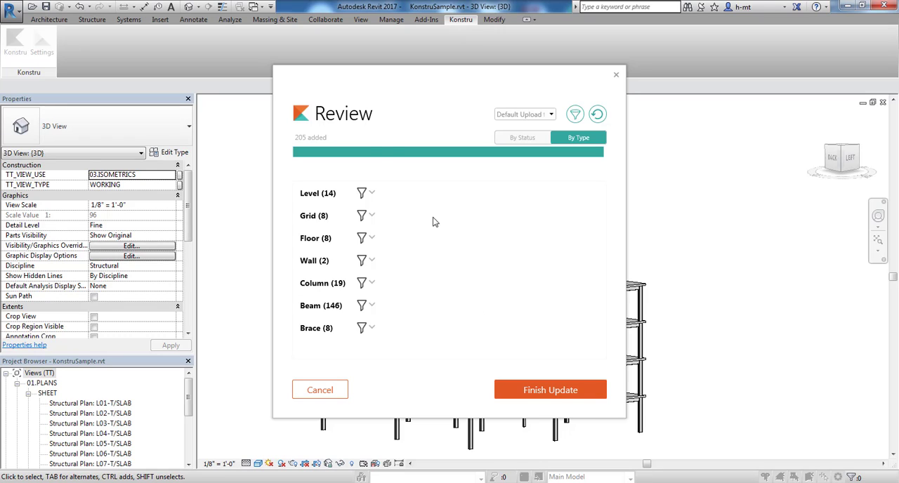
mouse_move(309, 217)
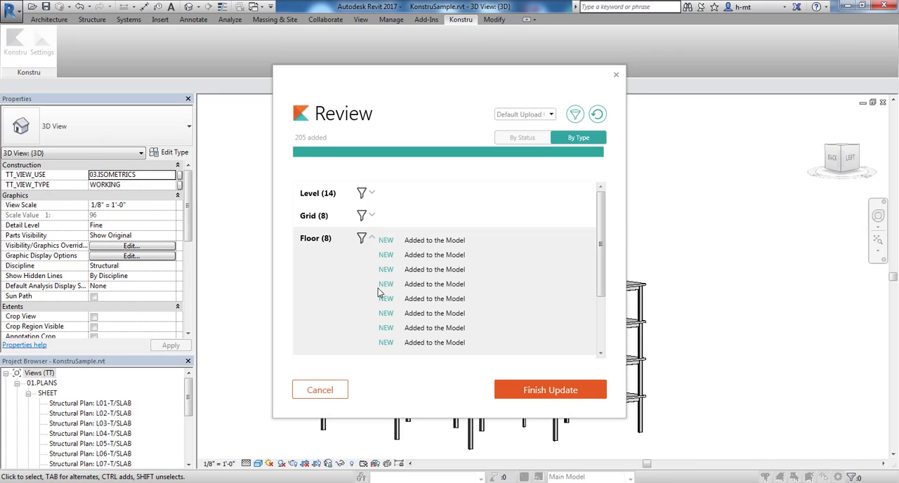
mouse_move(551, 391)
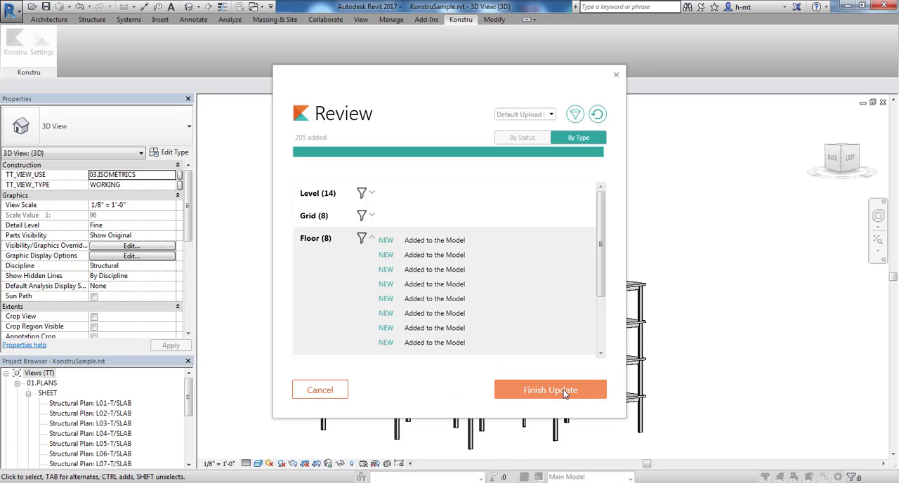
Commit the 'First Upload' version and view the uploaded model on the Konstru website.
click(551, 390)
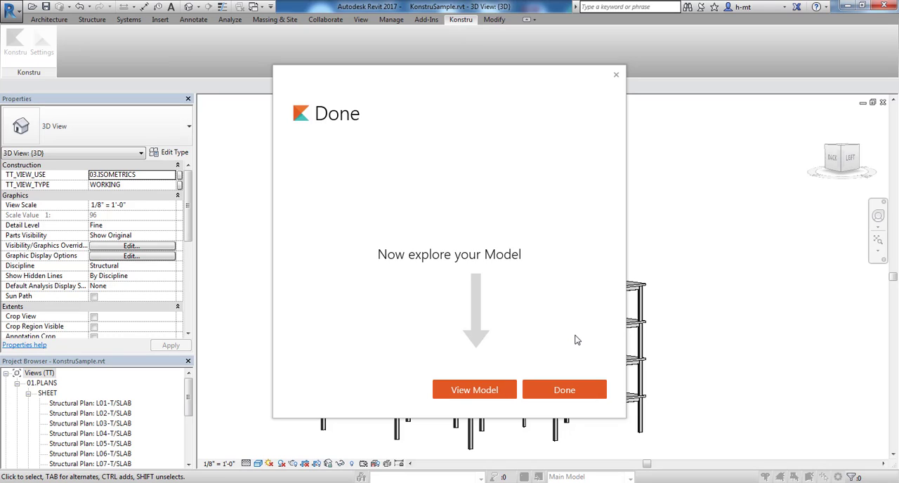
mouse_move(475, 391)
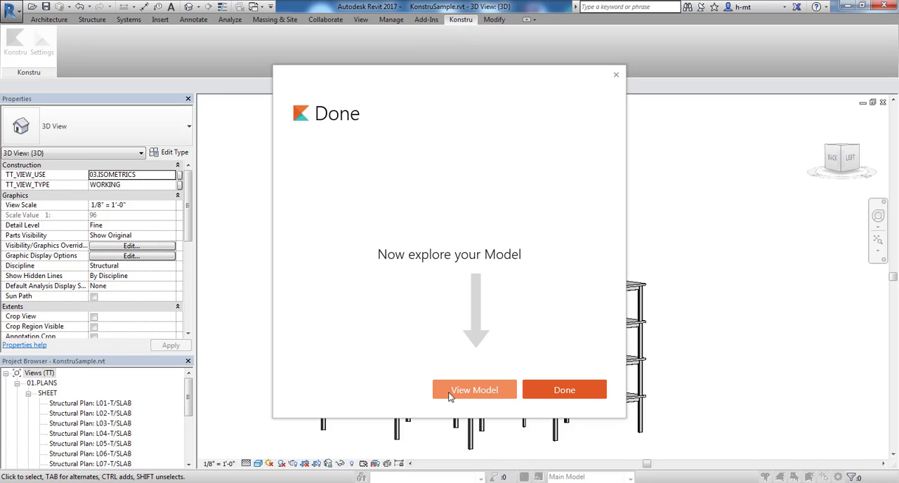
click(475, 390)
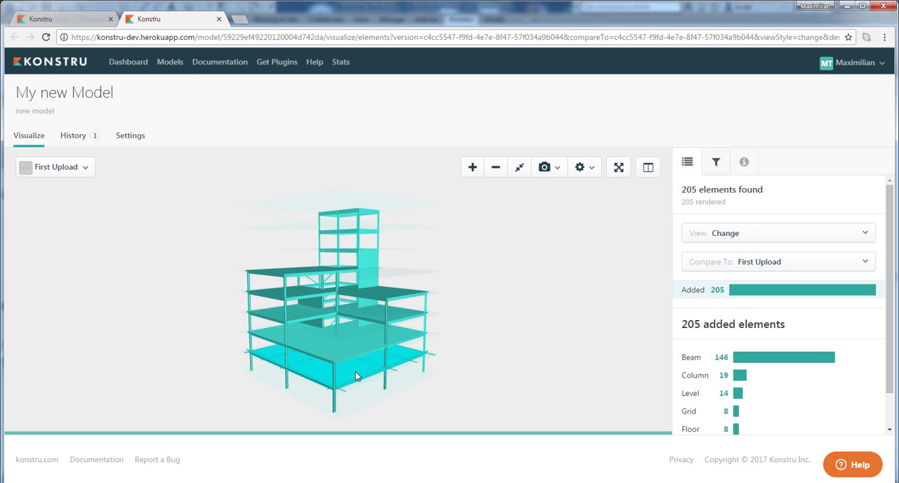
Orbit the web viewer to inspect the 205 added elements from another side.
drag(354, 376, 312, 351)
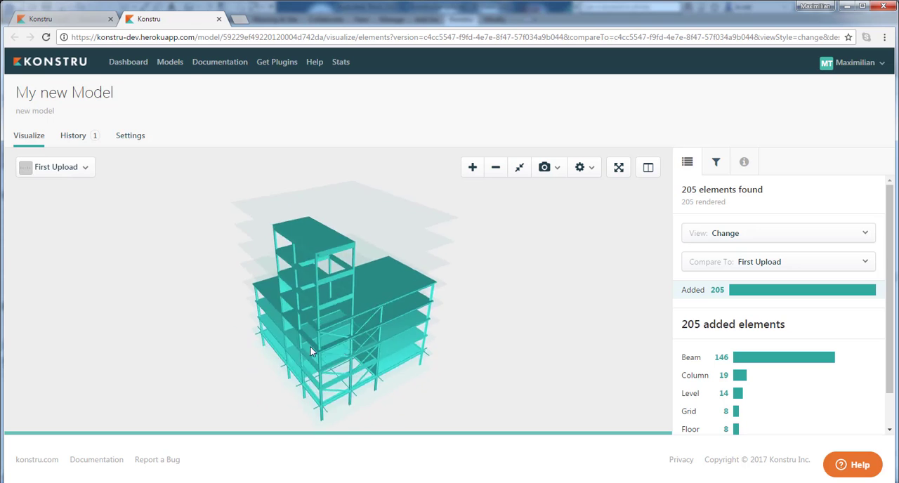